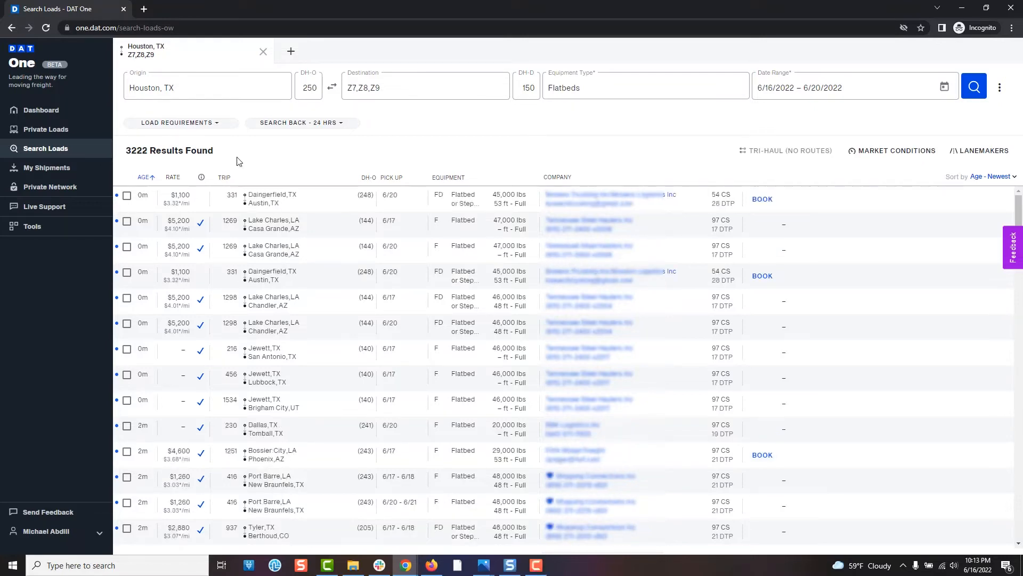
{"action": "mouse_move", "coordinate": [239, 109]}
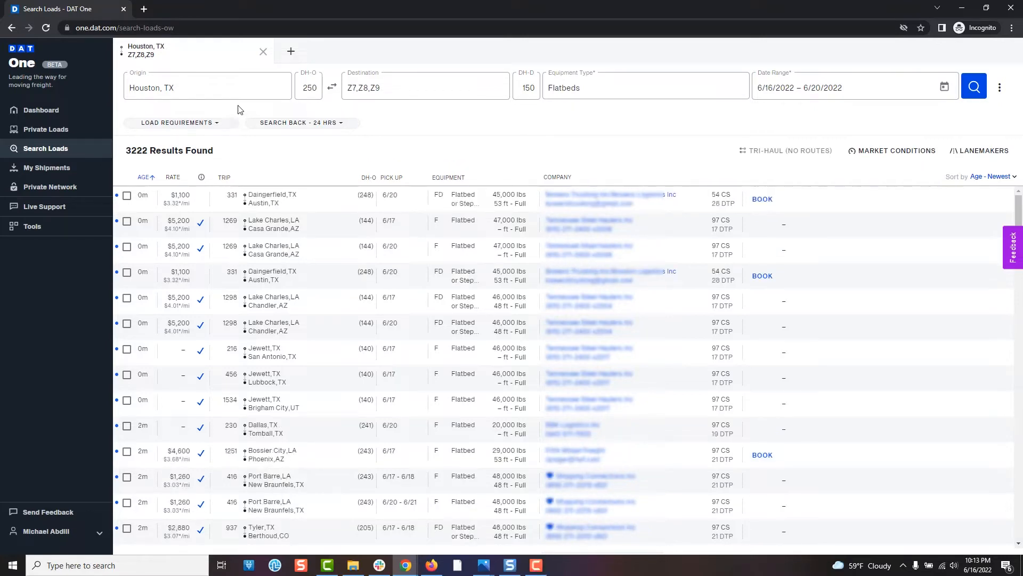
{"action": "mouse_move", "coordinate": [250, 51]}
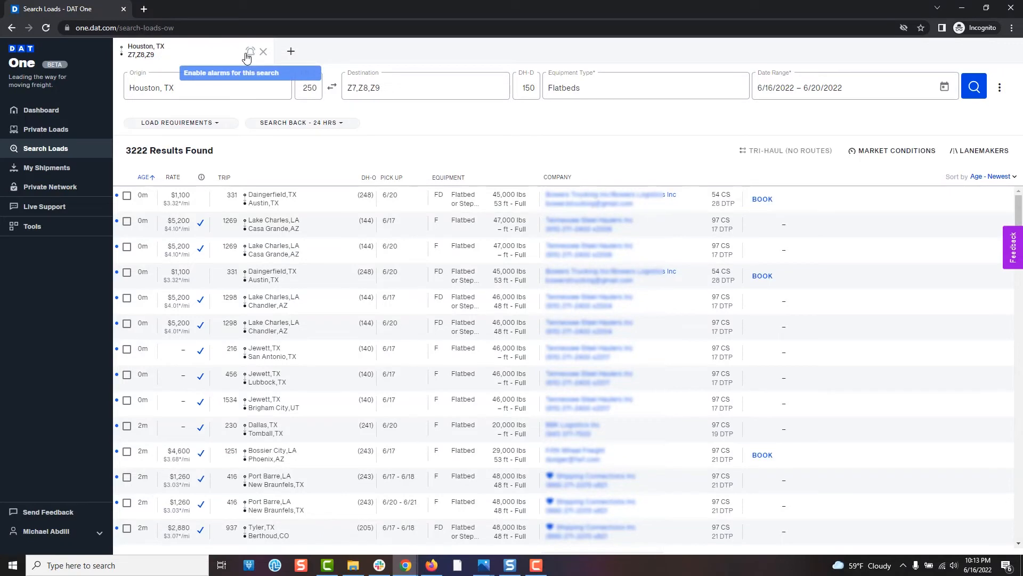
Enable alarms via the bell icon on the Houston, TX to Z7,Z8,Z9 flatbed search tab until the confirmation toast appears.
{"action": "left_click", "coordinate": [249, 51]}
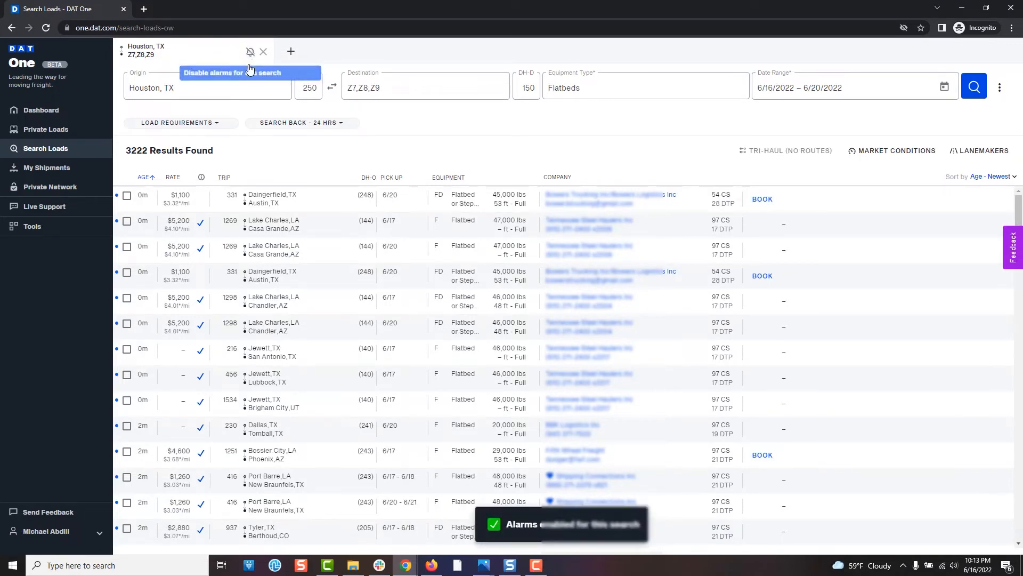
{"action": "left_click", "coordinate": [250, 52]}
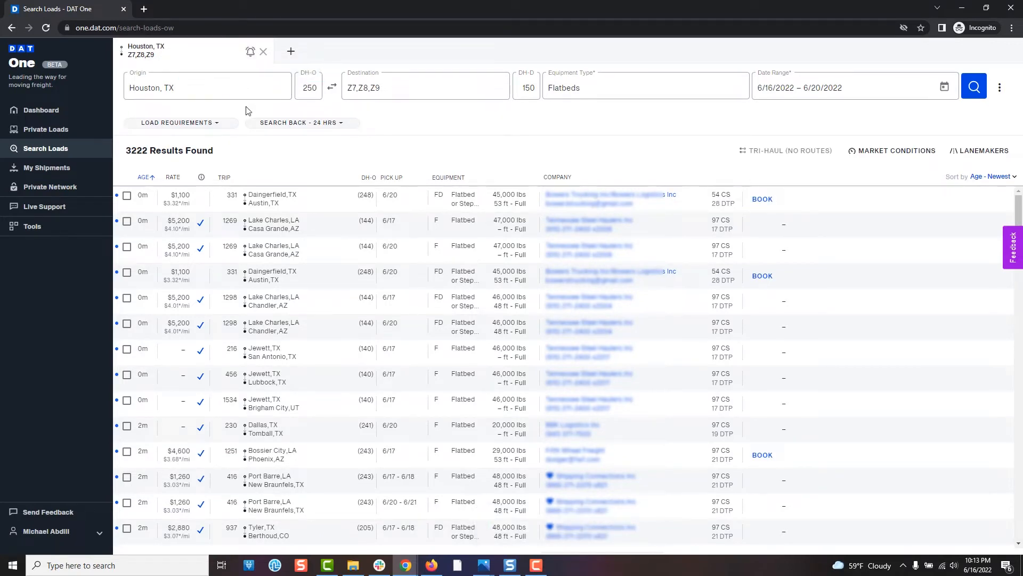